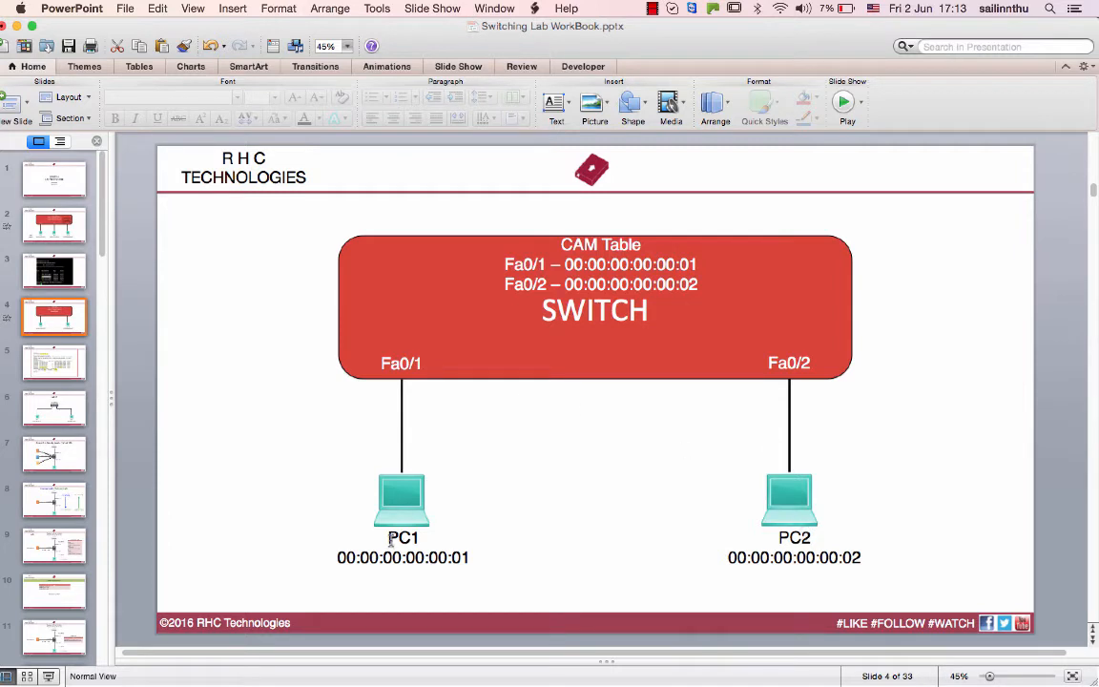
mouse_move(859, 403)
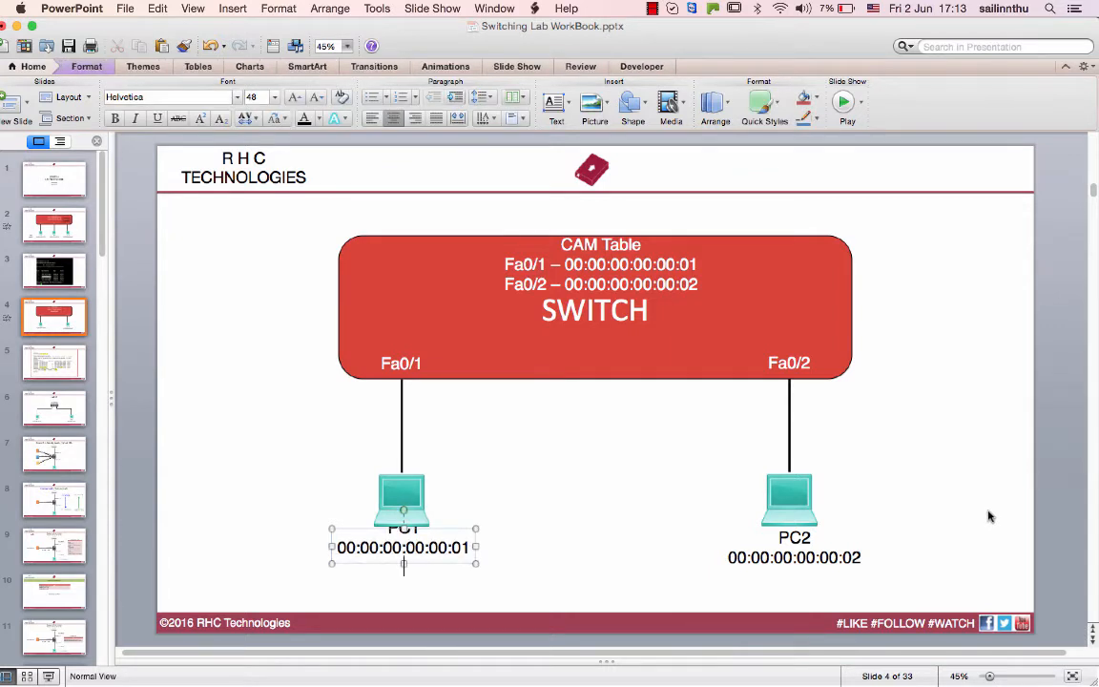
Step: Add 192.168.10.1/24 under PC1 and 192.168.10.2/24 under PC2 beneath their MAC addresses
type("192.168.10.1")
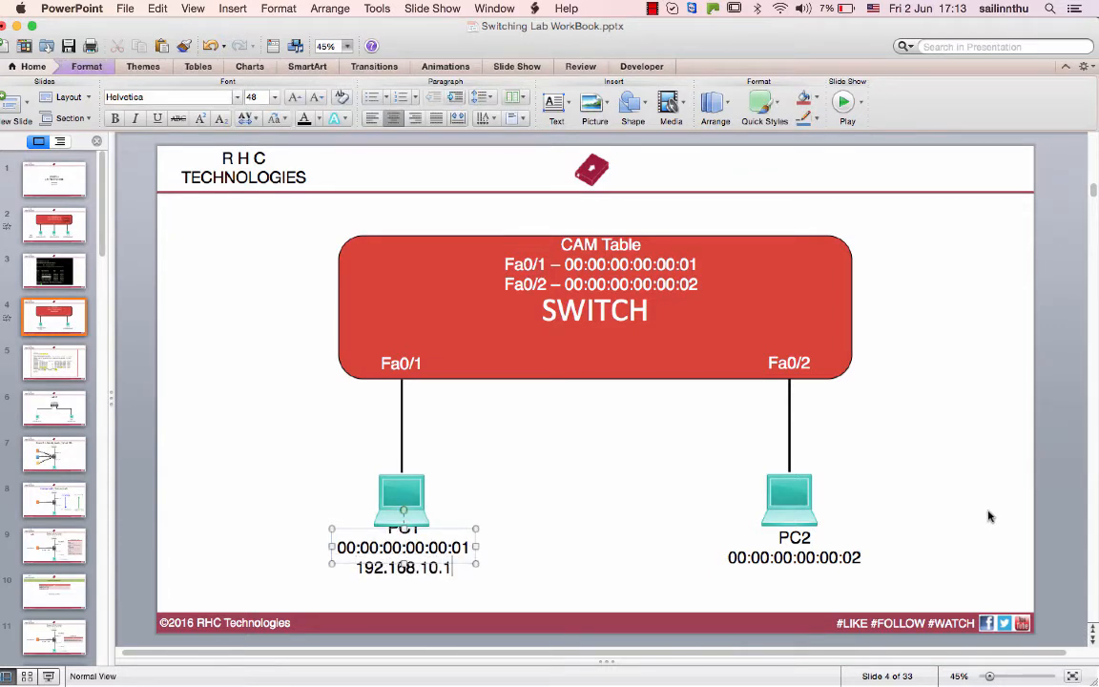
type("/24")
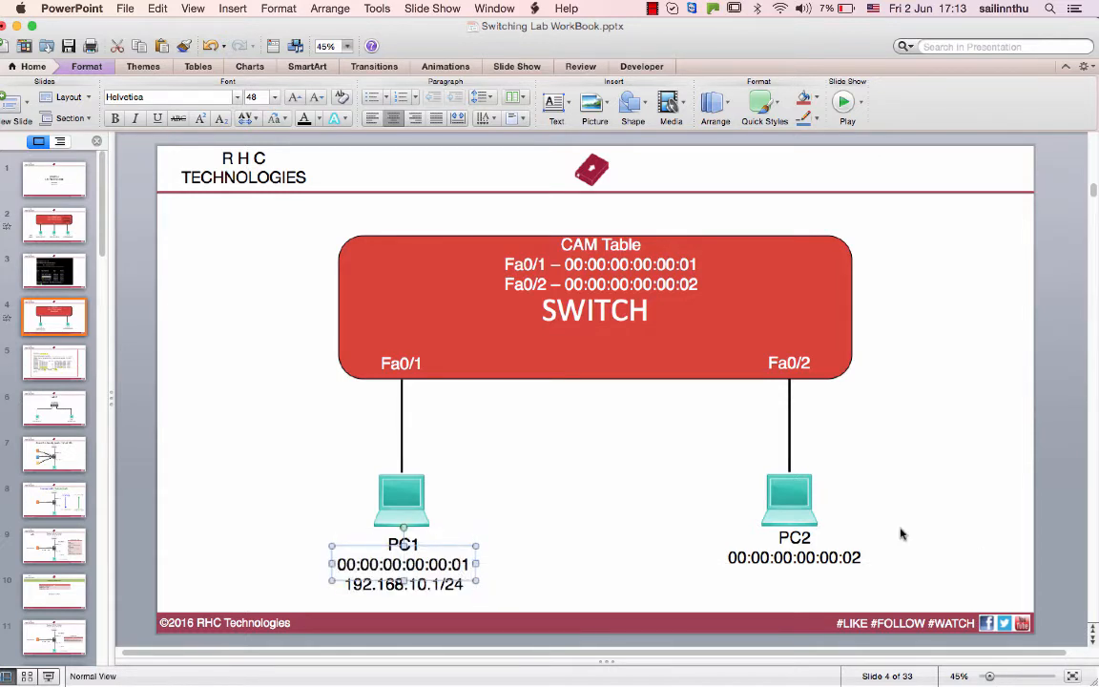
mouse_move(855, 561)
type("192.1")
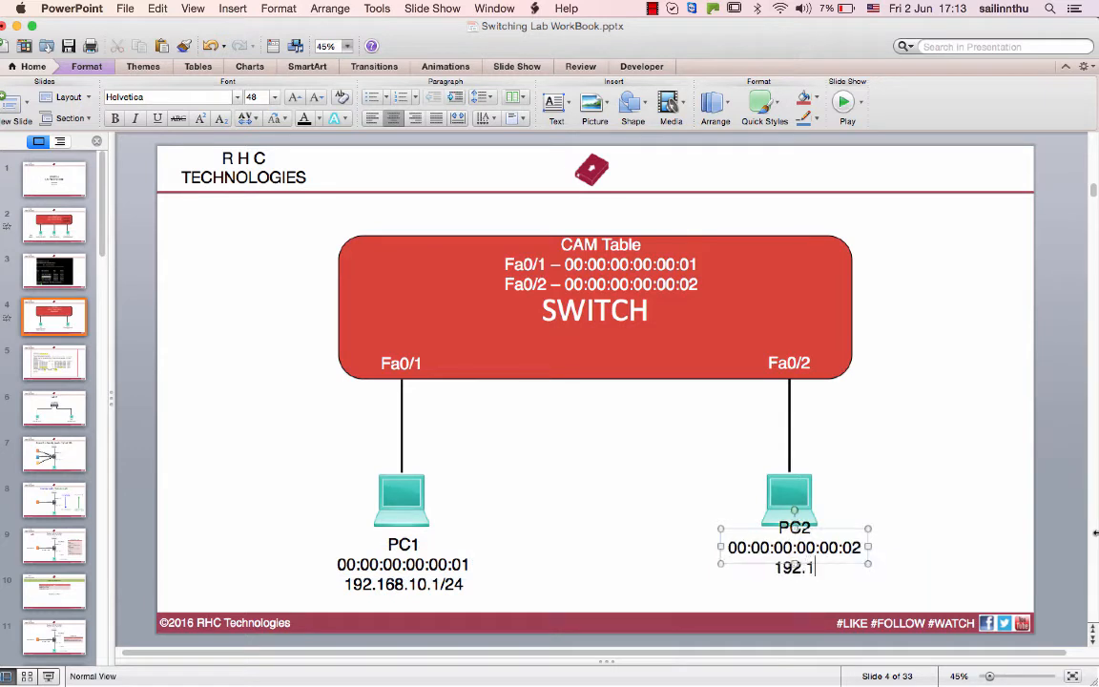
type("68.10.2")
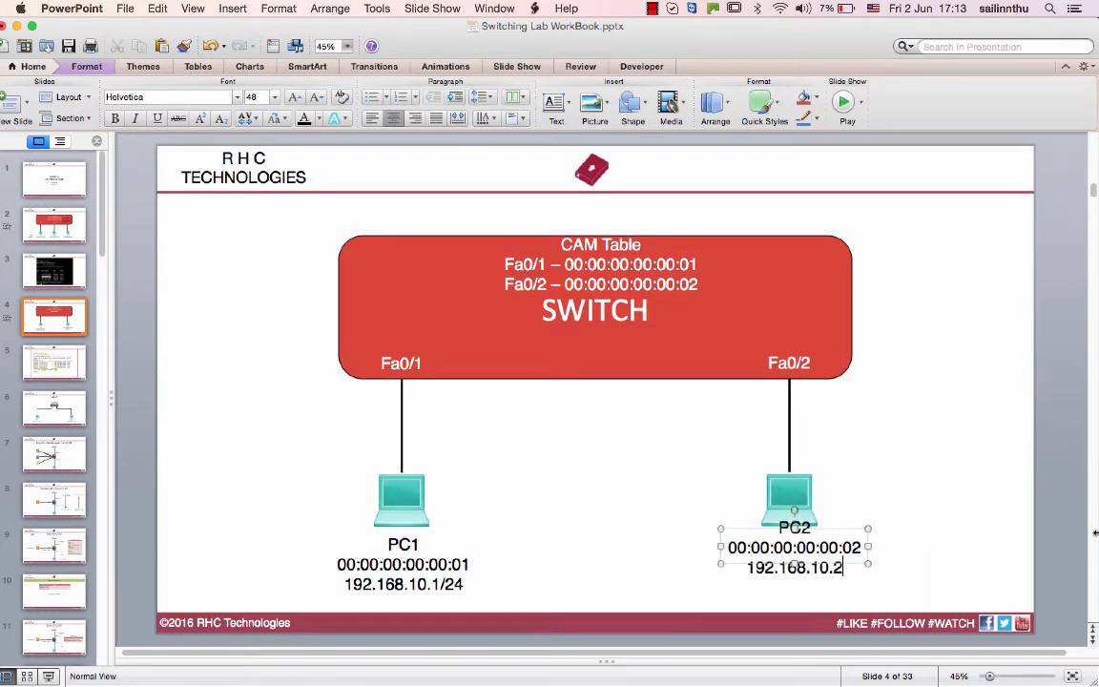
type("/24")
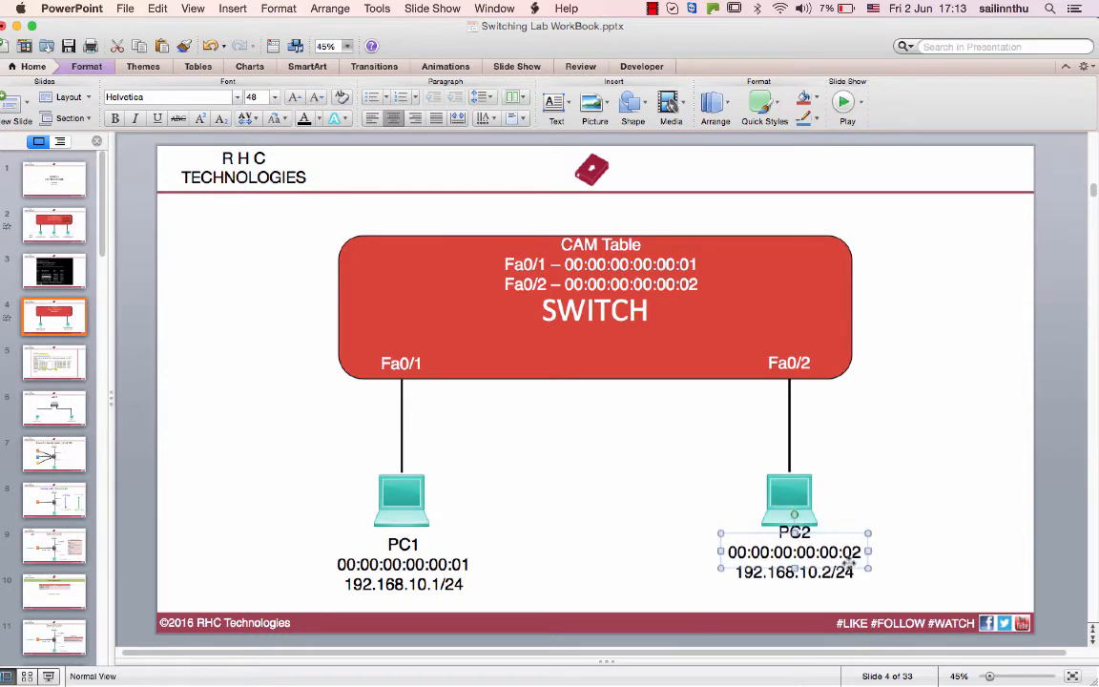
left_click(933, 477)
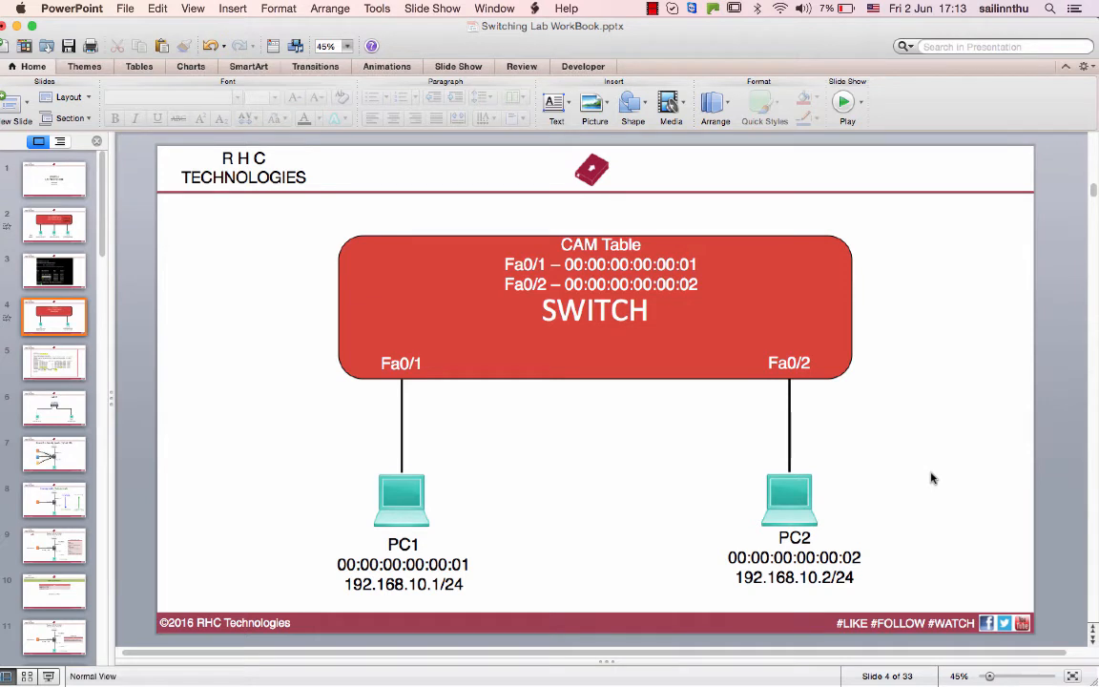
mouse_move(916, 441)
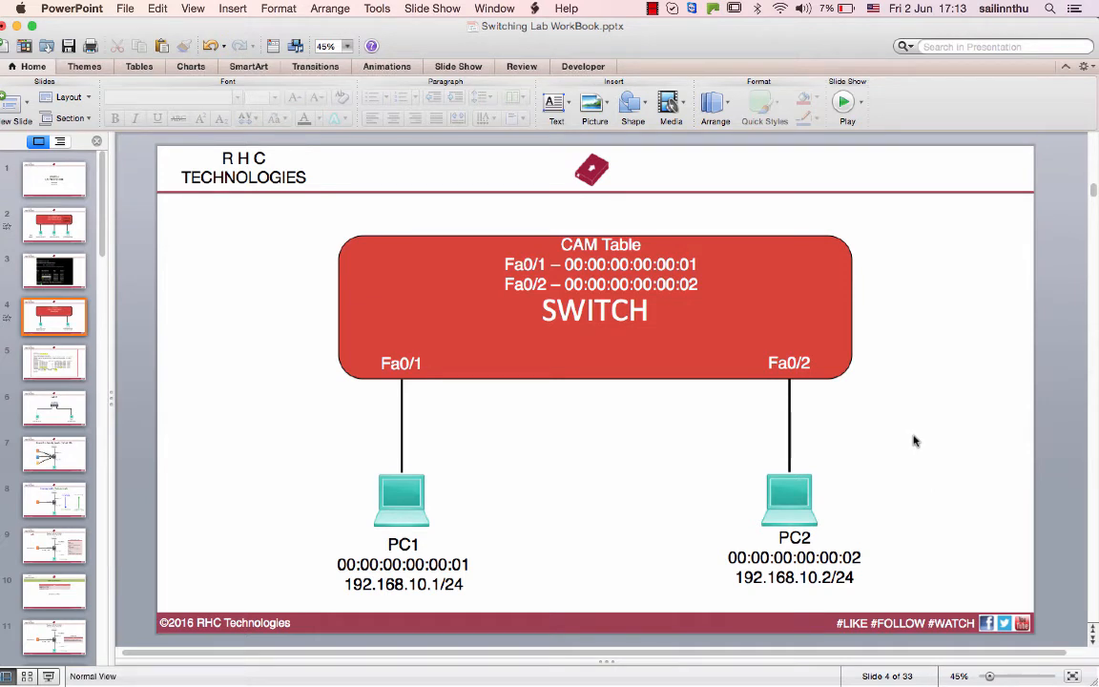
Step: Move the CAM Table text left and place a copy on the right renamed 'ARP Table'
left_click(599, 263)
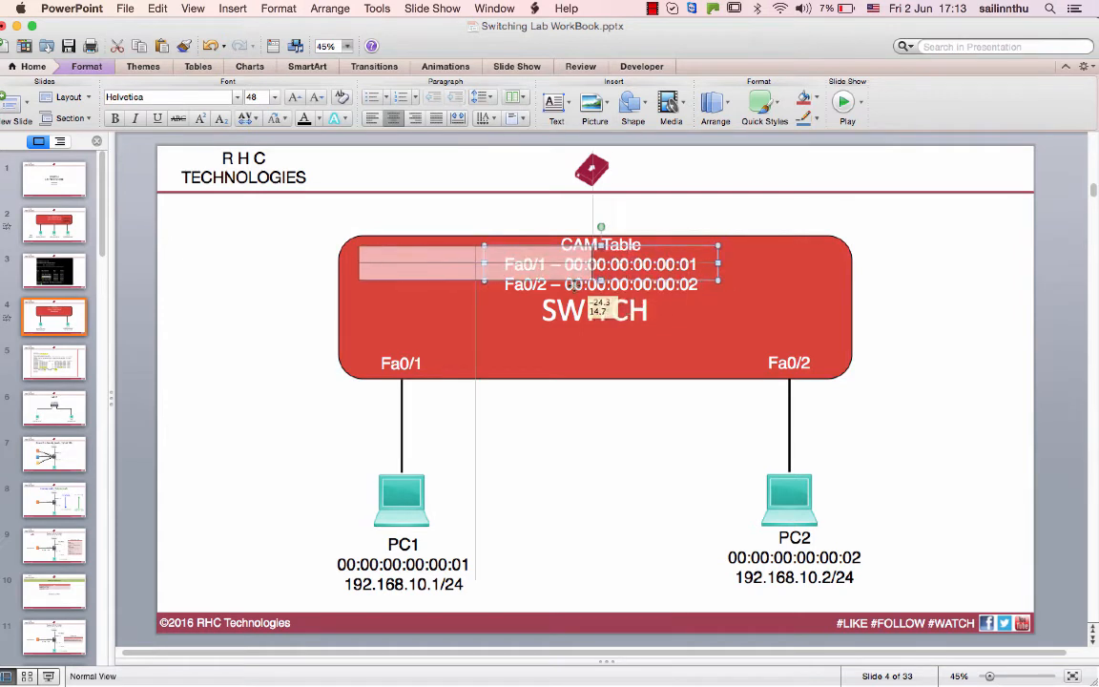
left_click_drag(602, 263, 454, 263)
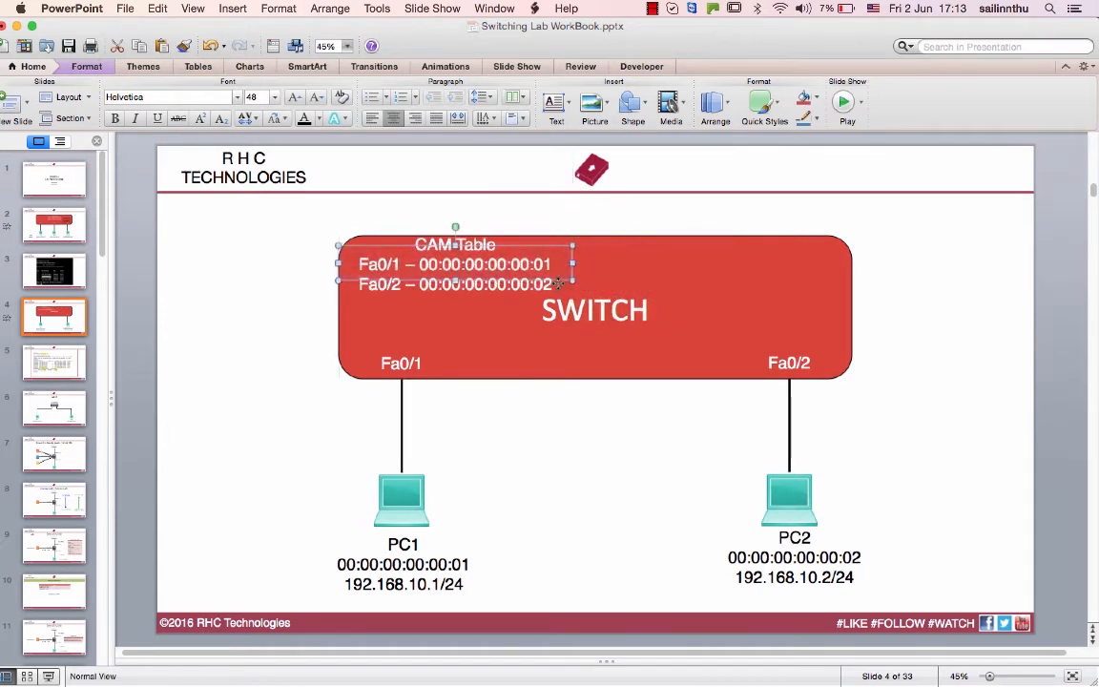
left_click_drag(573, 266, 801, 267)
type("ARP")
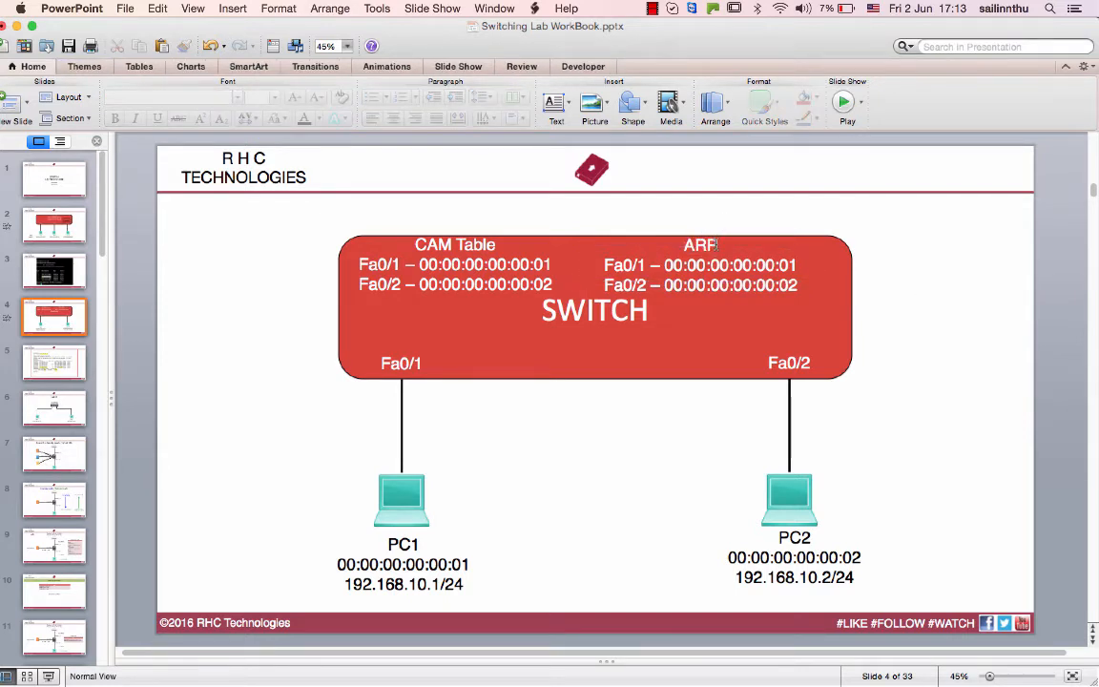
left_click(698, 263)
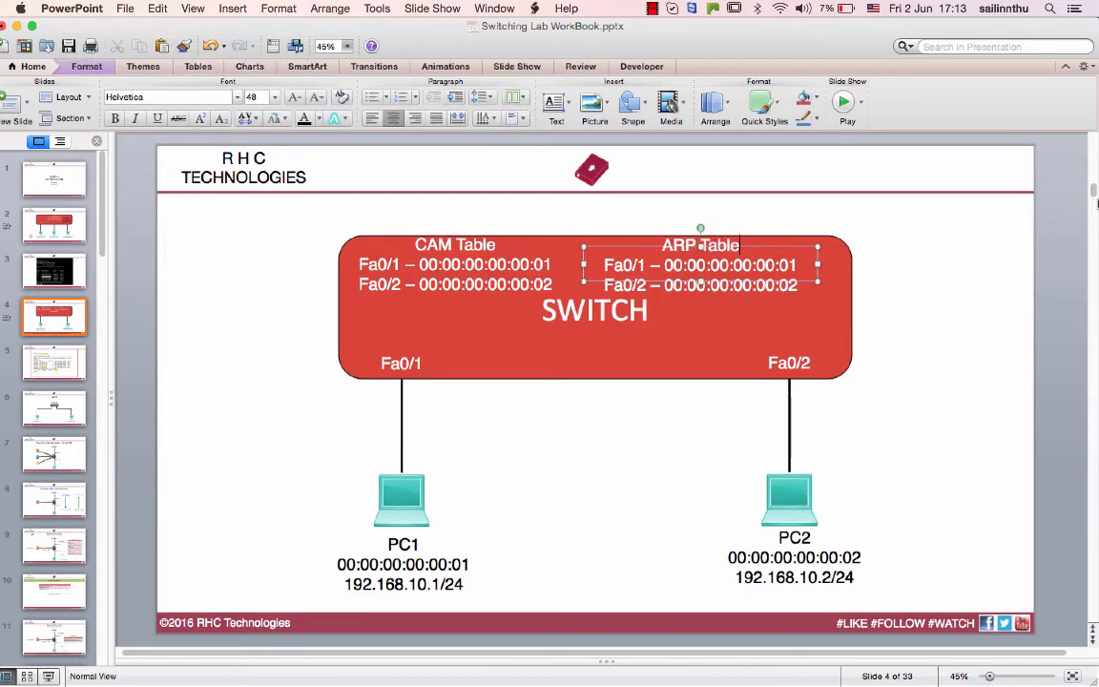
left_click(975, 288)
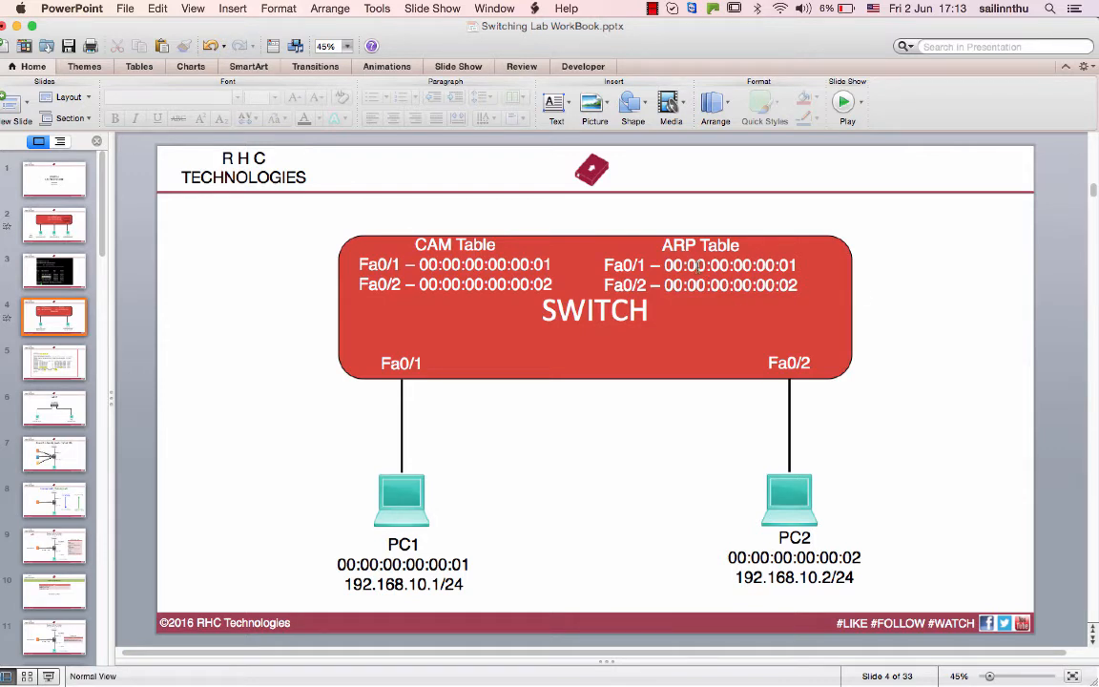
Step: Edit the ARP Table entries to pair each MAC with 192.168.10.1 and 192.168.10.2
left_click(698, 275)
type(" – 192.168.10.1")
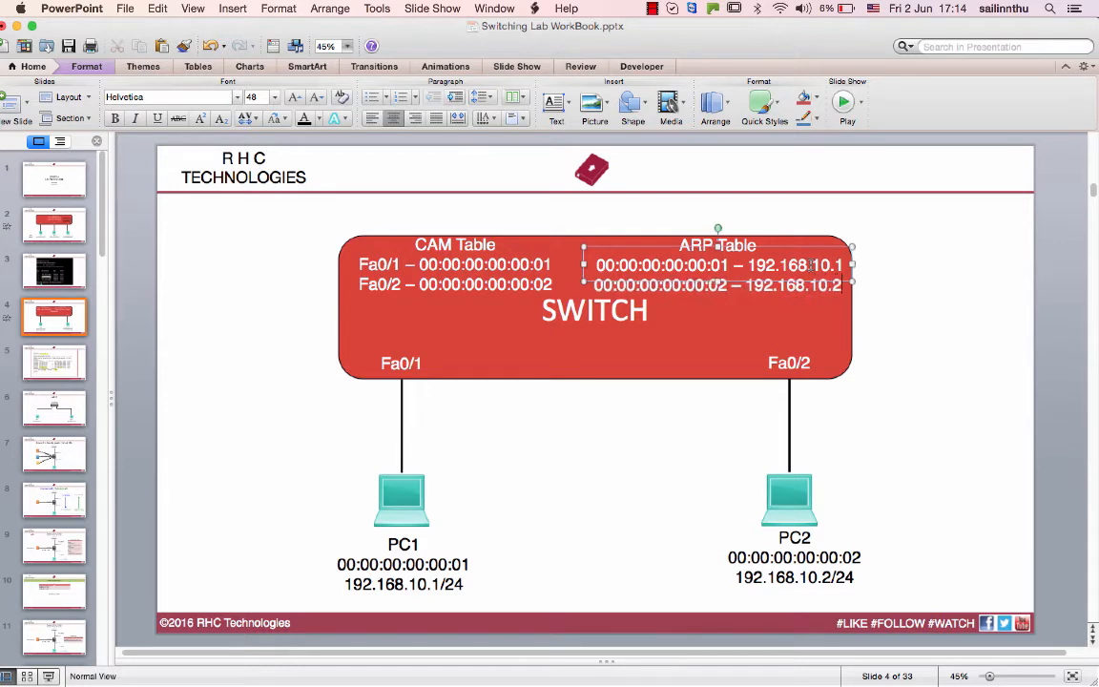
left_click(893, 534)
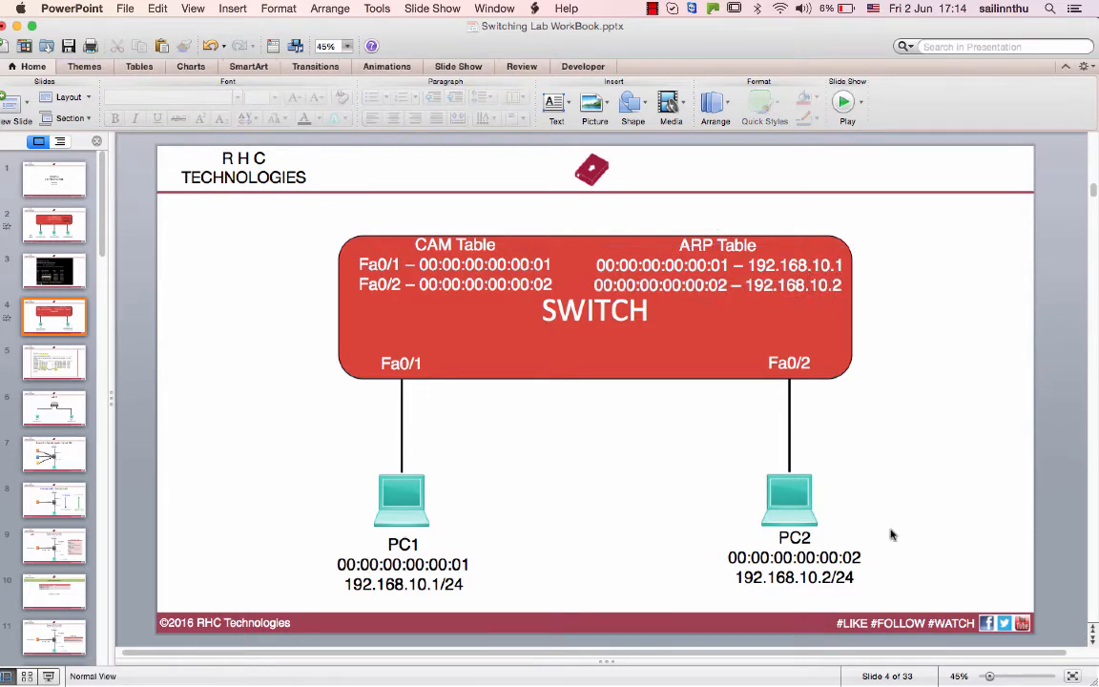
mouse_move(831, 519)
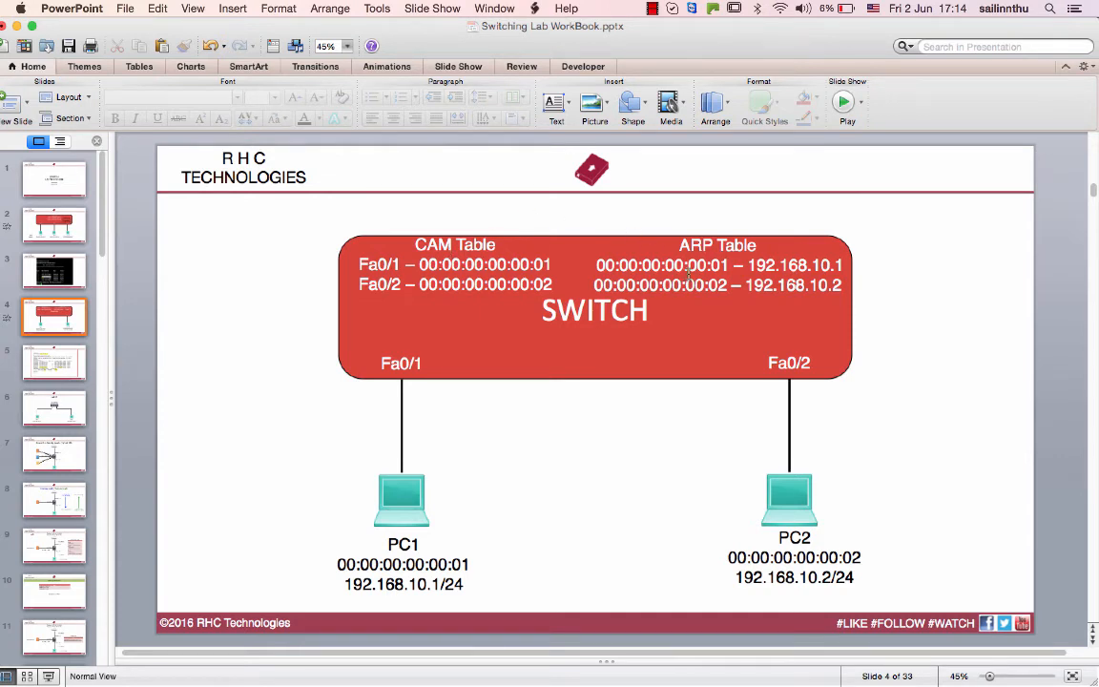
mouse_move(588, 532)
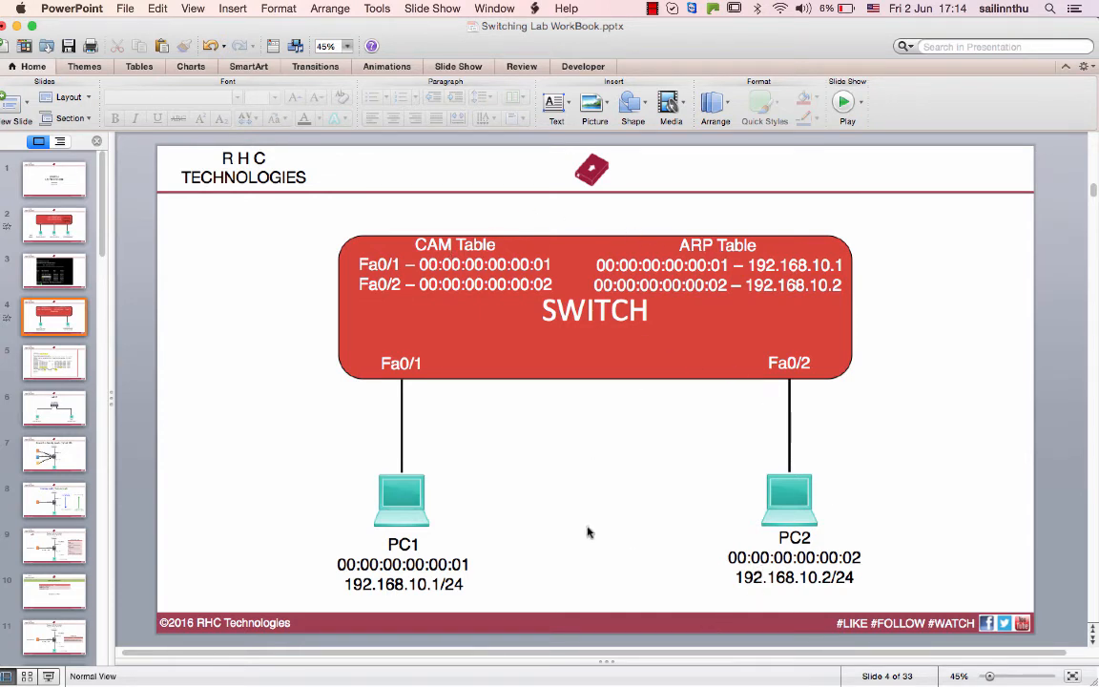
mouse_move(530, 298)
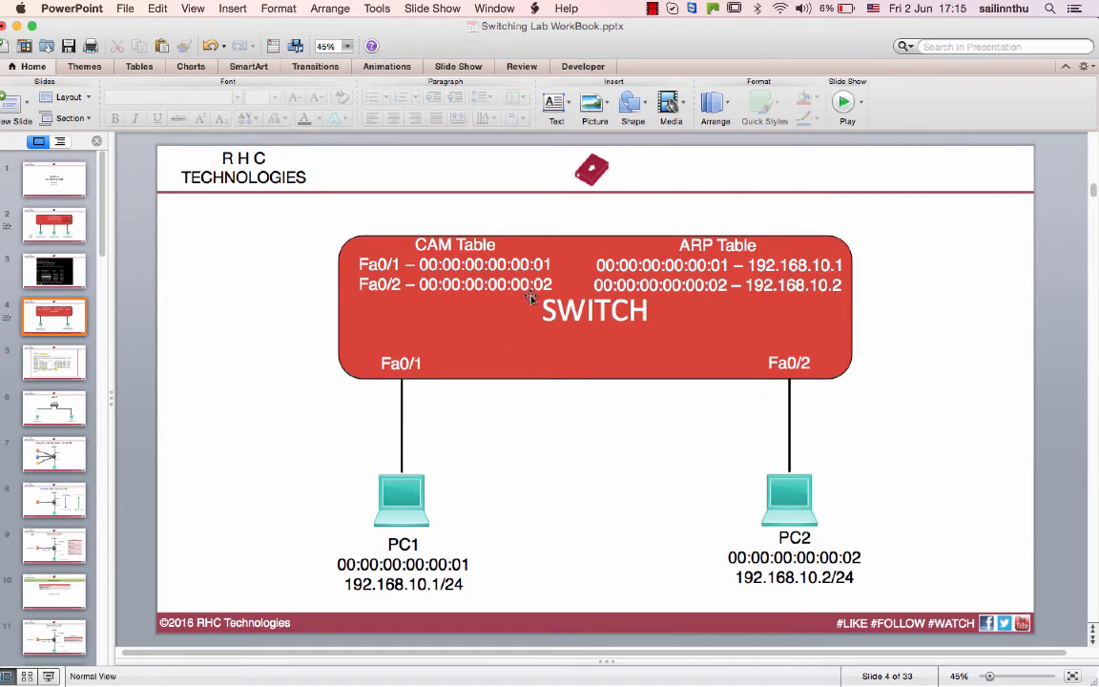
mouse_move(752, 358)
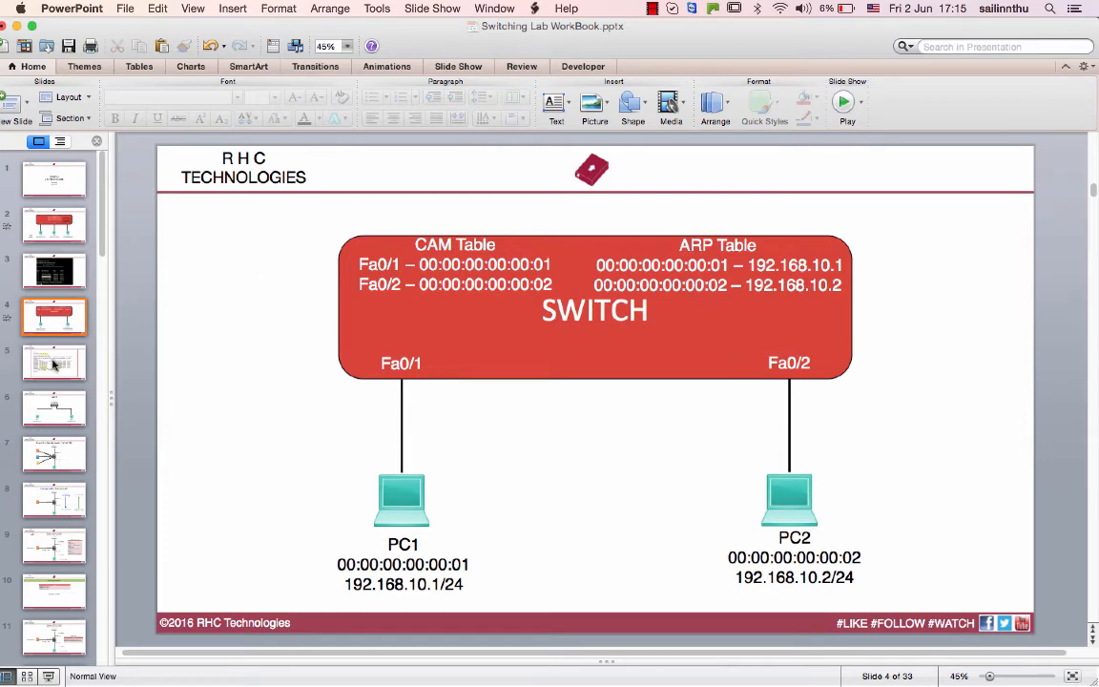
left_click(54, 362)
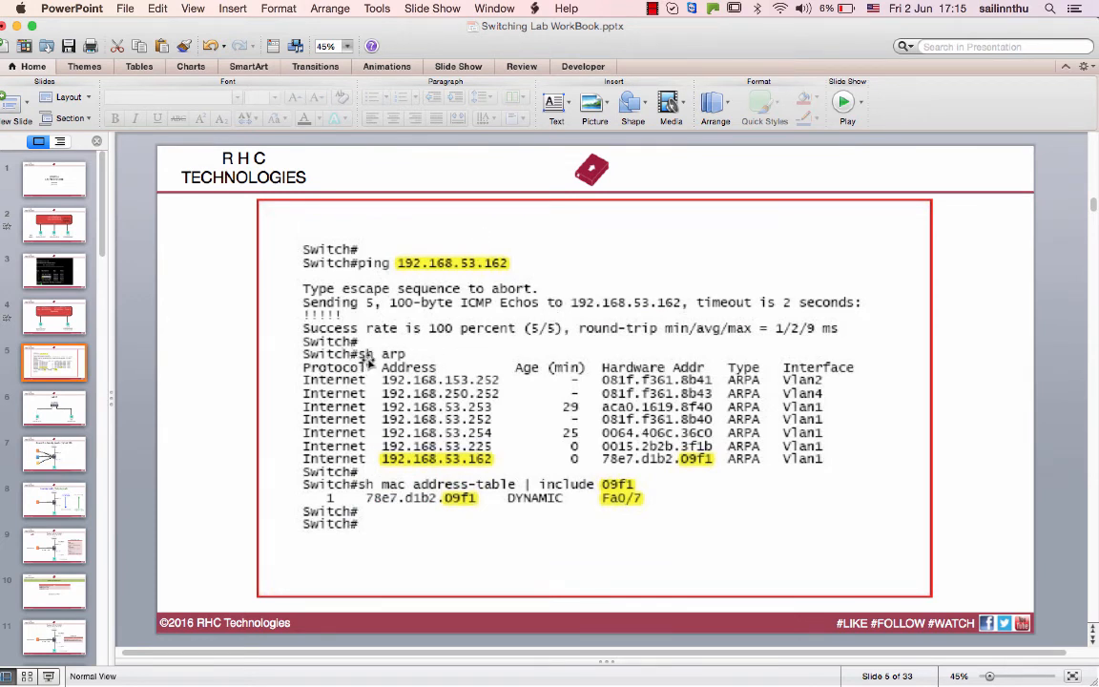
mouse_move(404, 359)
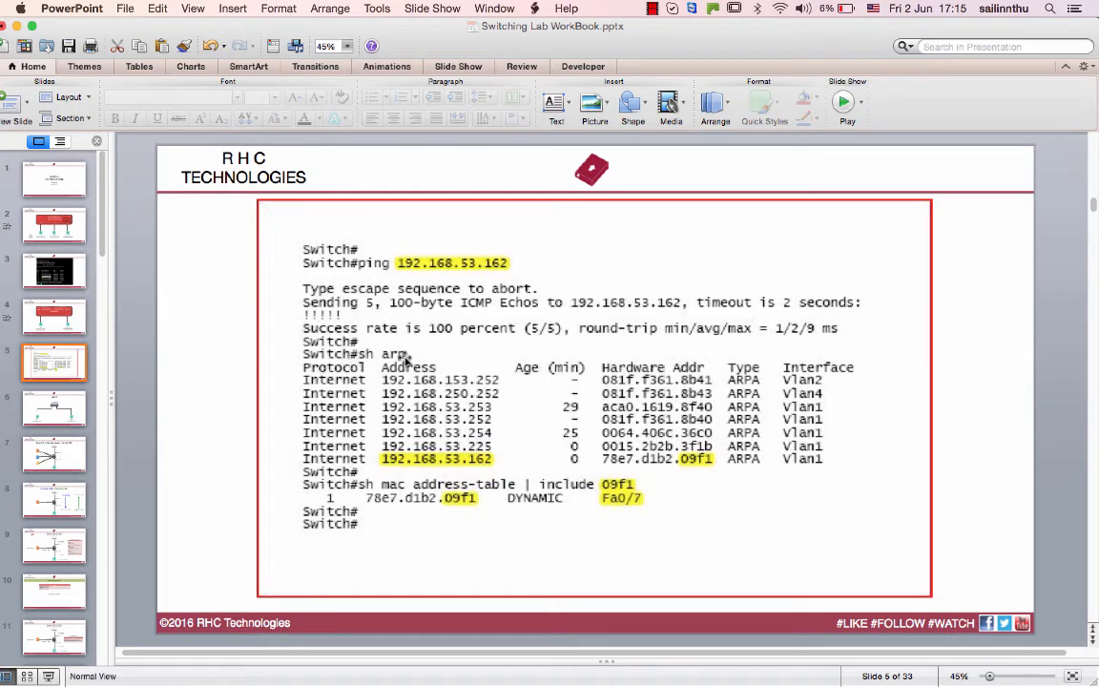
mouse_move(431, 466)
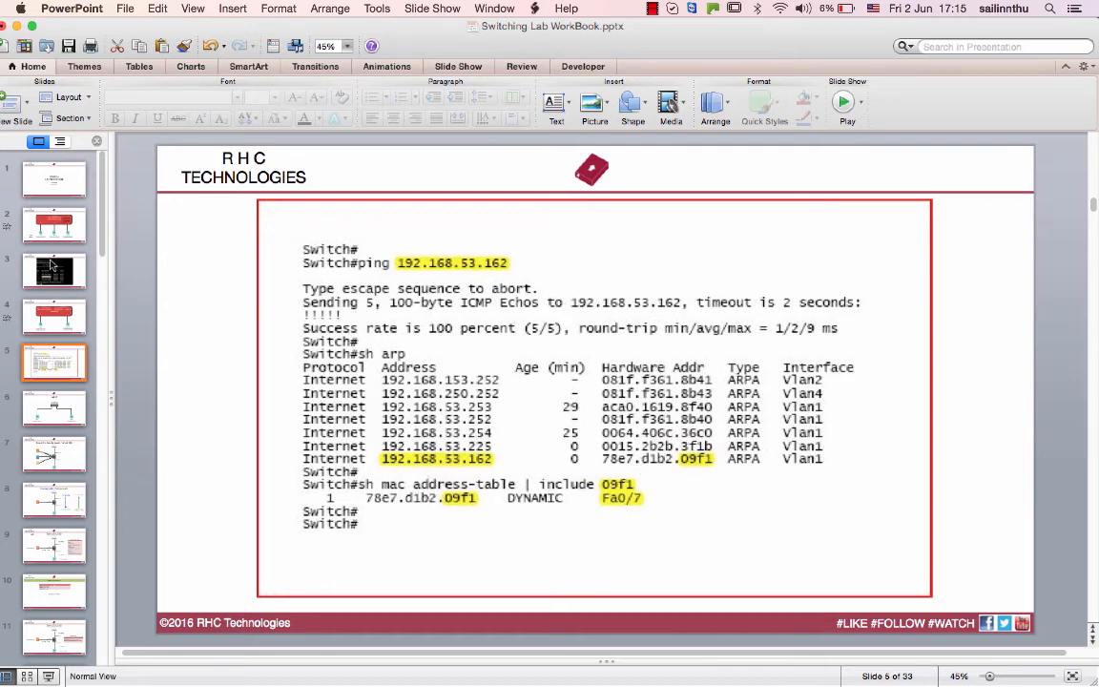
left_click(53, 271)
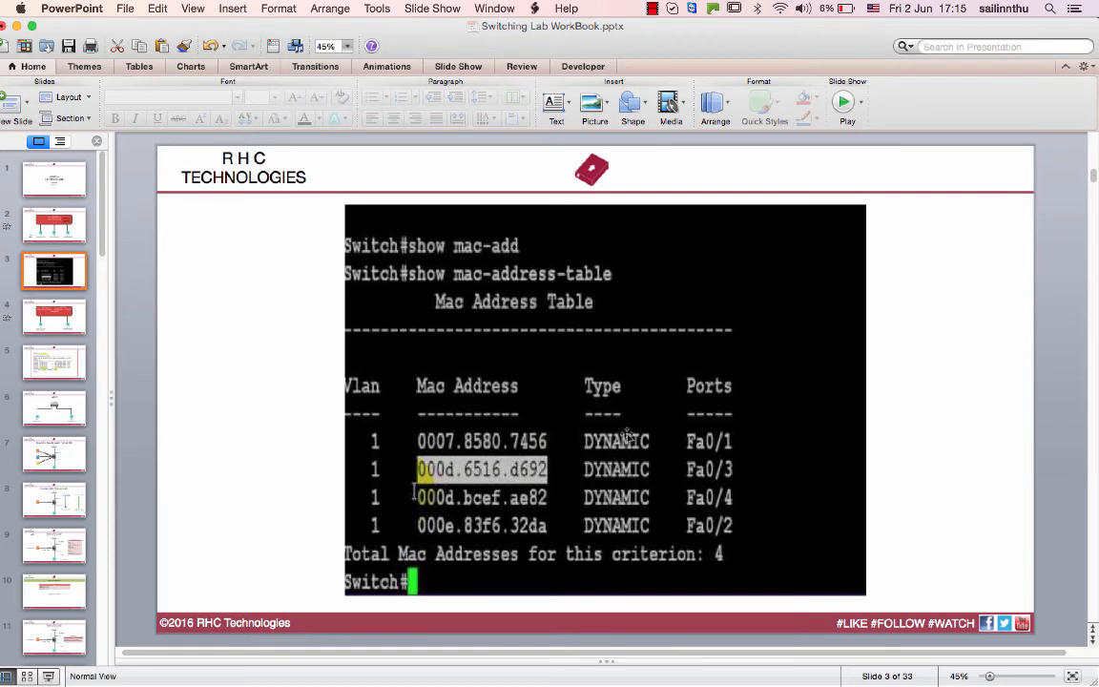
left_click(53, 362)
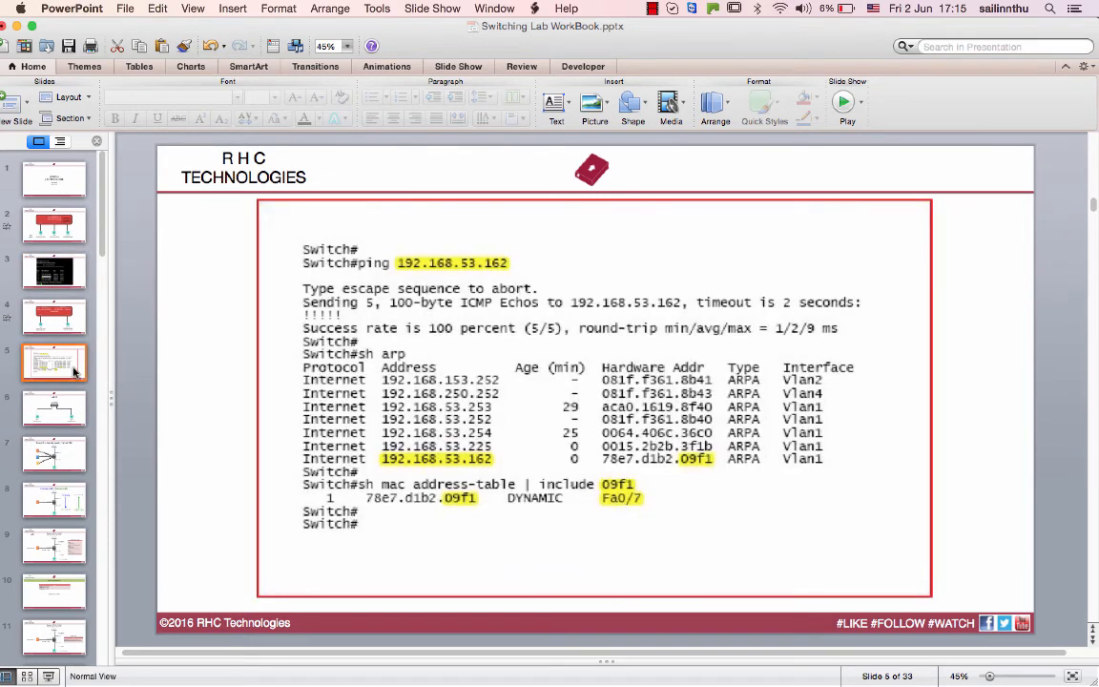
left_click(53, 316)
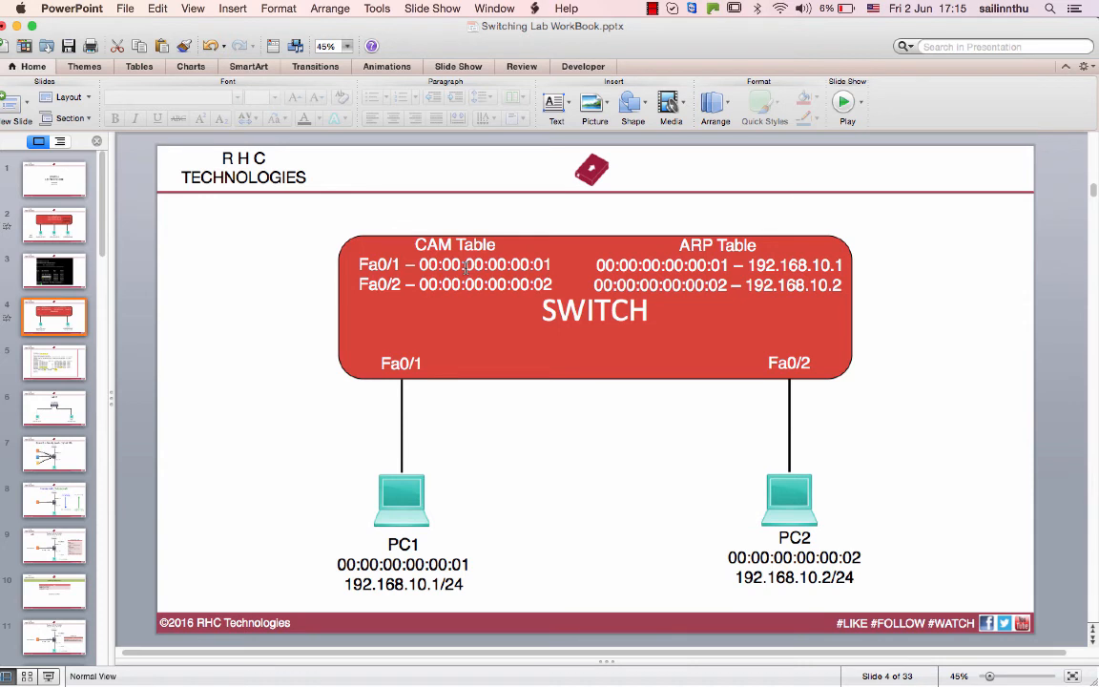
mouse_move(248, 328)
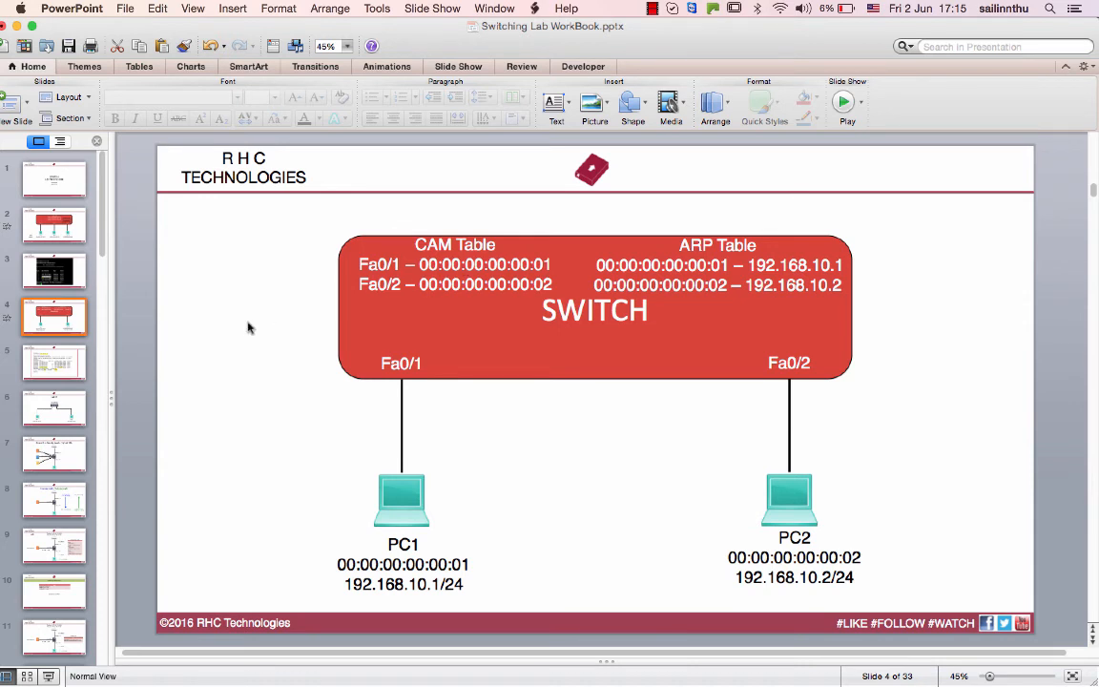
left_click(54, 363)
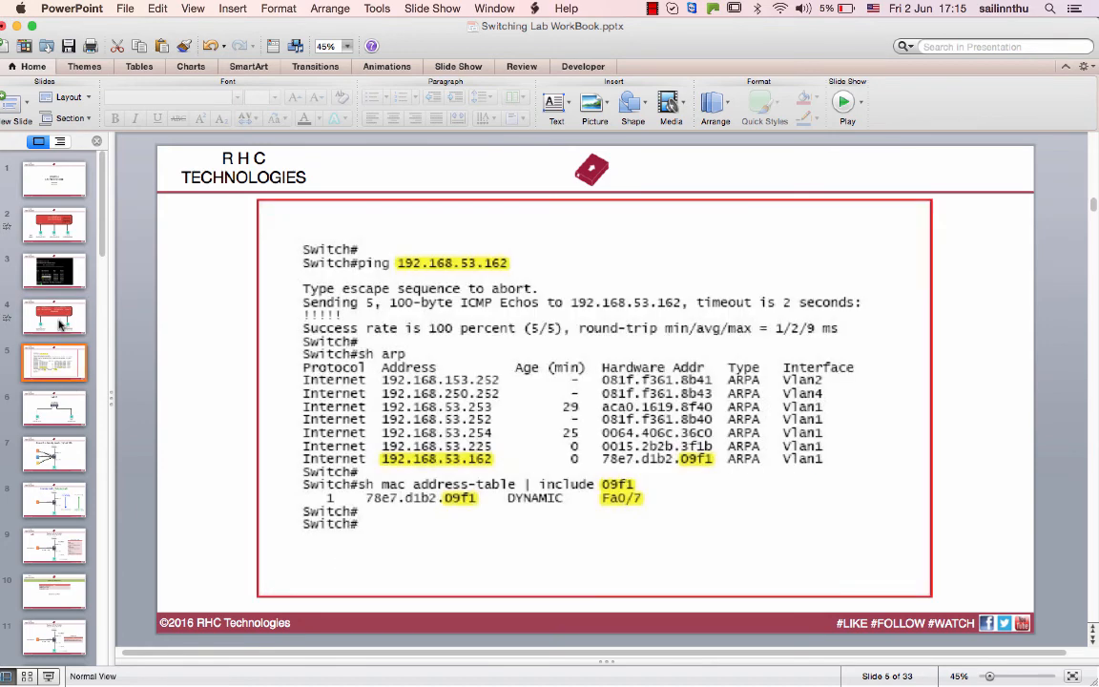
left_click(53, 316)
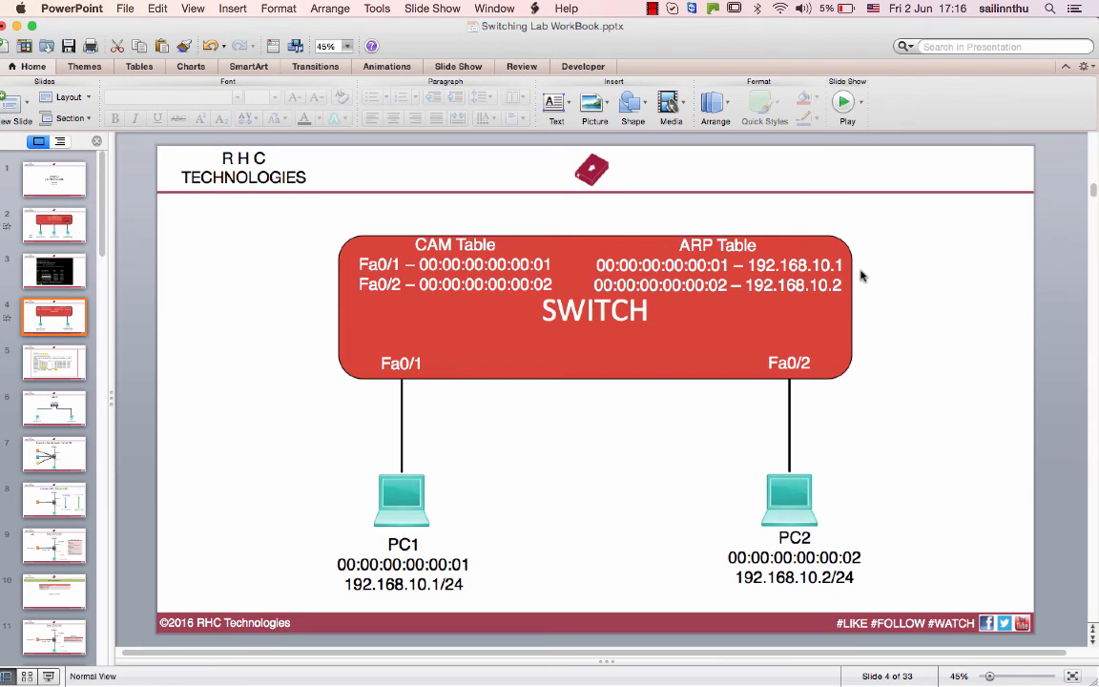
mouse_move(533, 435)
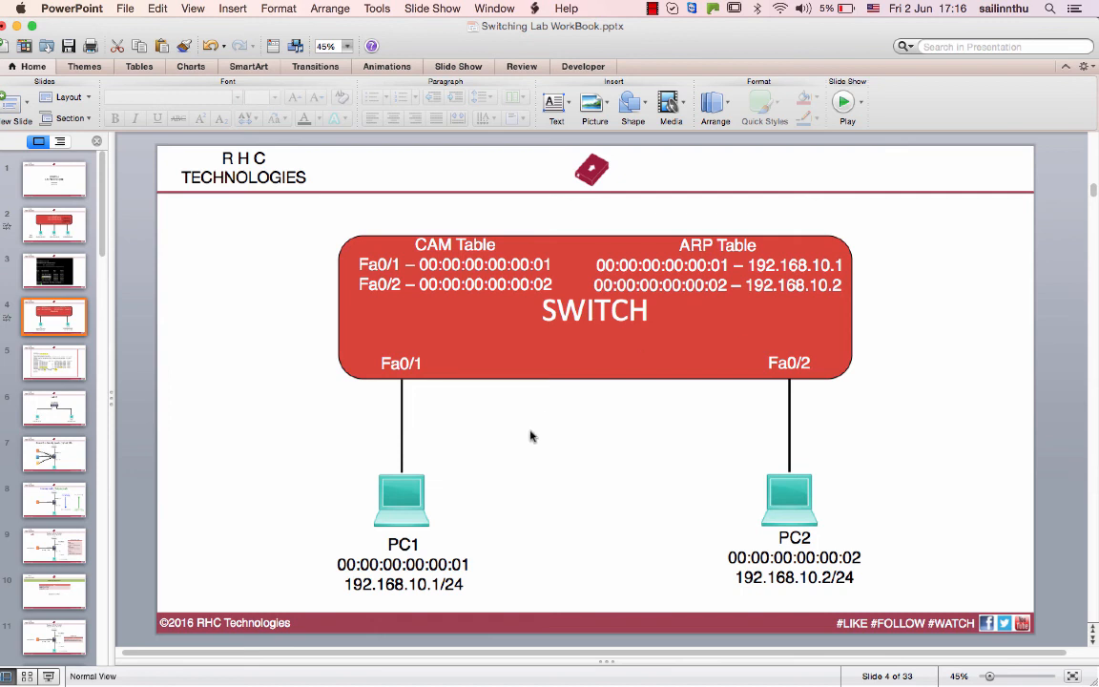
mouse_move(626, 170)
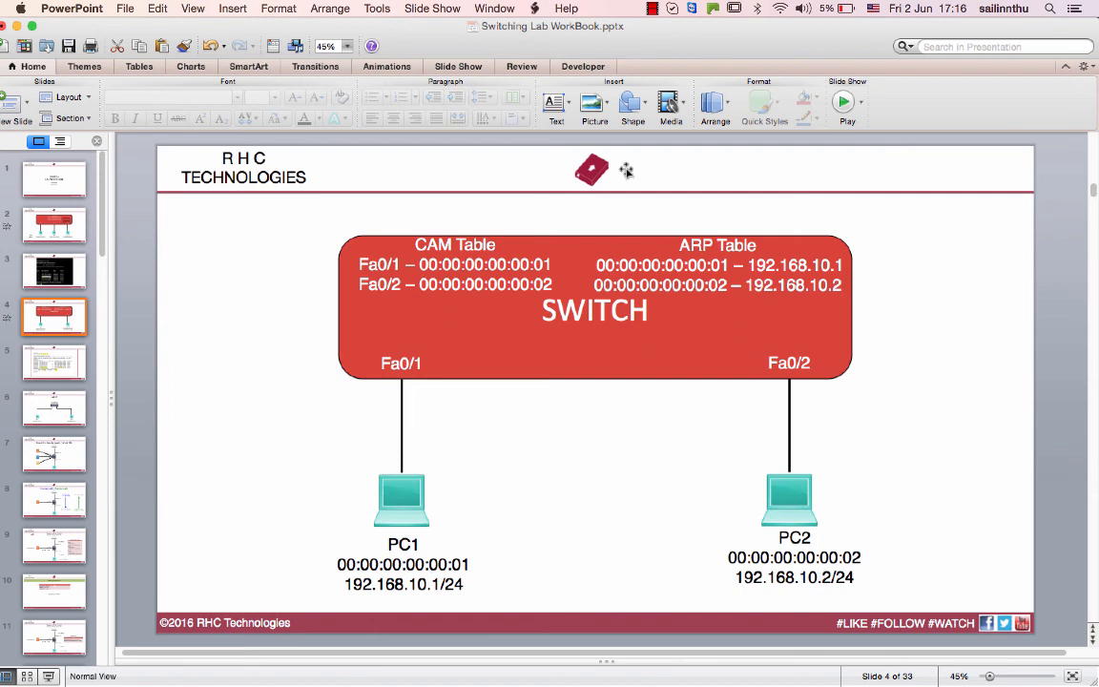
mouse_move(462, 610)
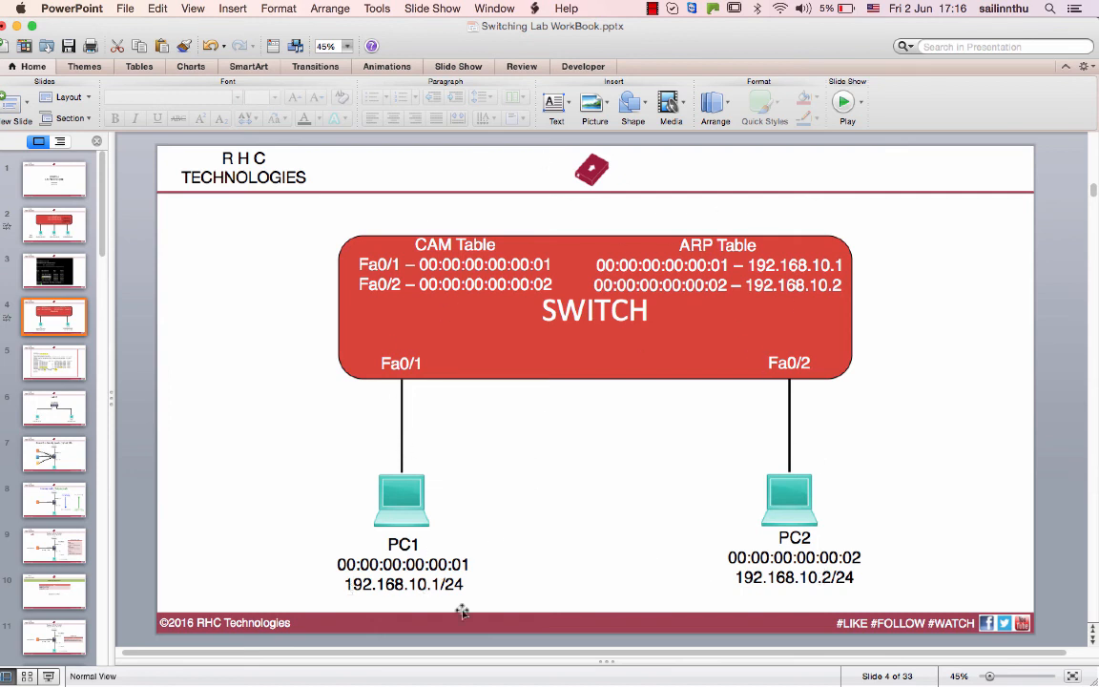
mouse_move(830, 553)
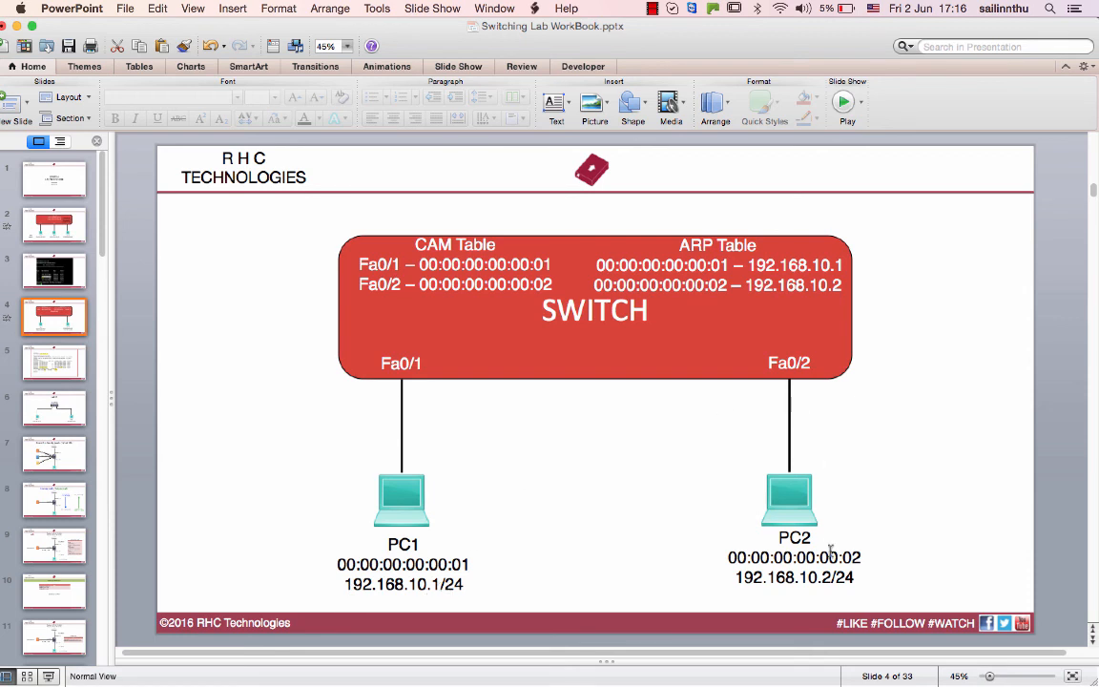
mouse_move(315, 428)
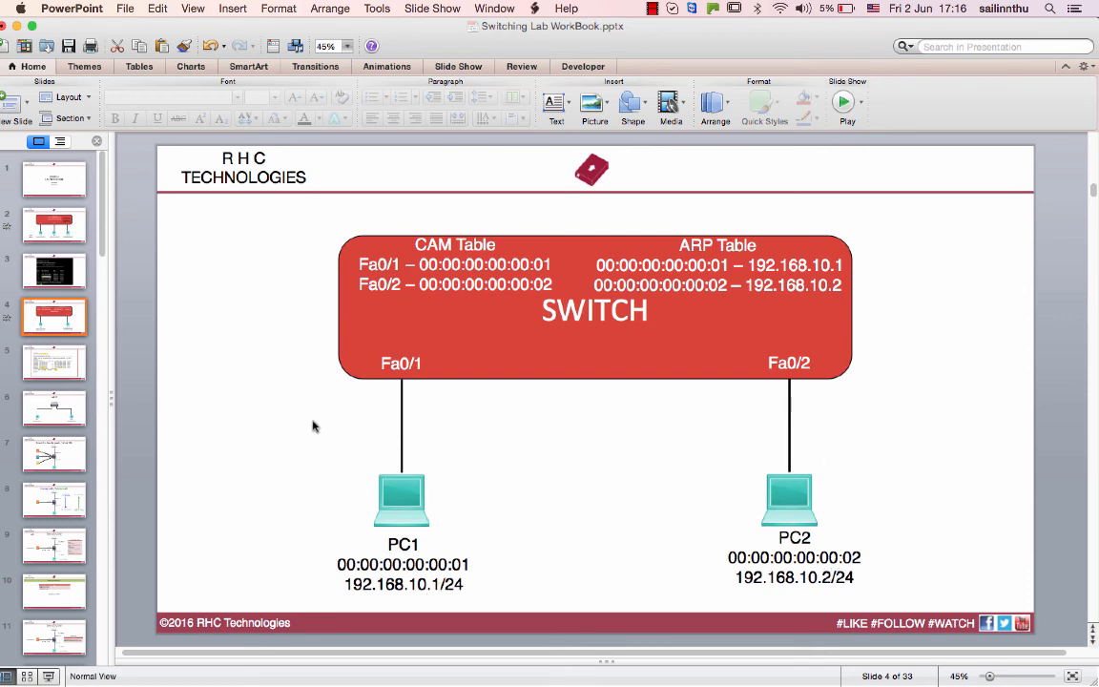
mouse_move(760, 477)
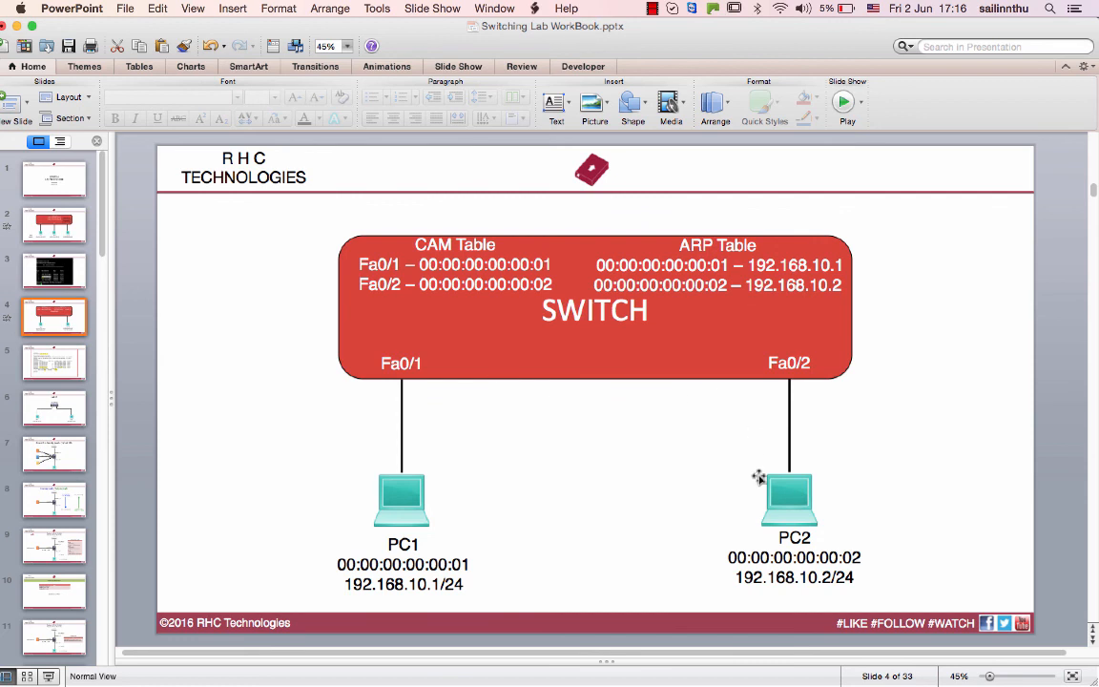
mouse_move(847, 479)
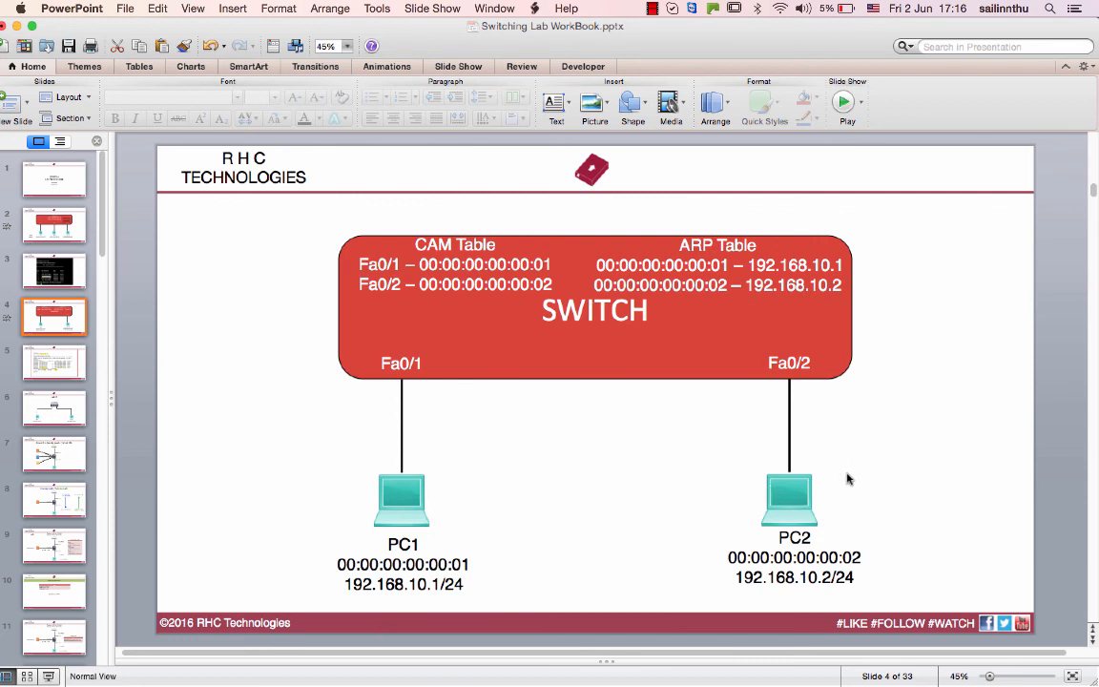